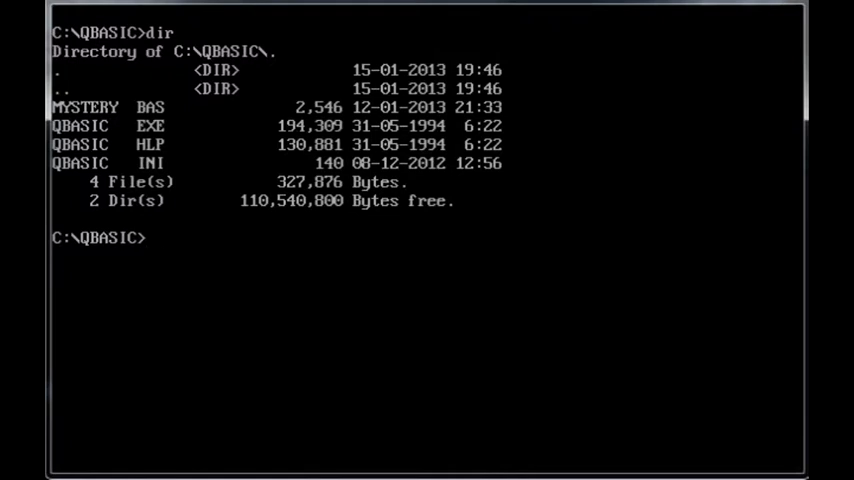
Launch QBasic from the C:\QBASIC prompt, correcting the mistyped command
{"action": "type", "text": "qbais"}
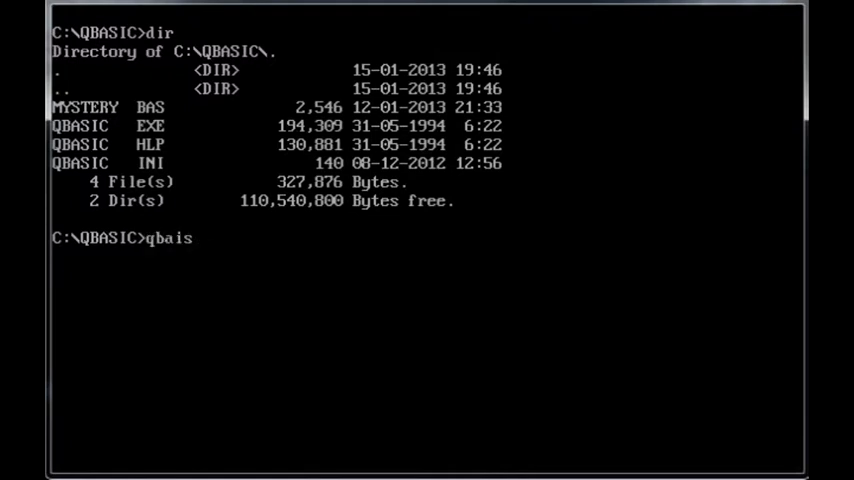
{"action": "key", "text": "BackSpace"}
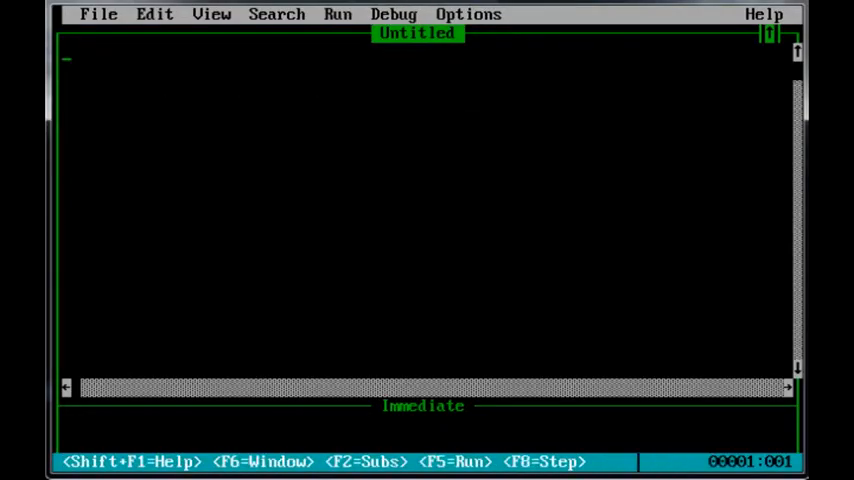
Load MYSTERY.BAS via File > Open and scroll through its card subroutines
{"action": "left_click", "coordinate": [98, 14]}
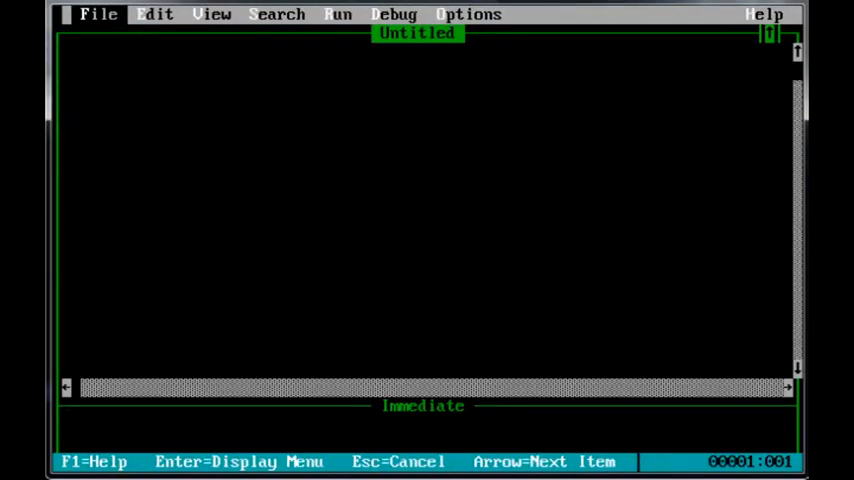
{"action": "left_click", "coordinate": [100, 14]}
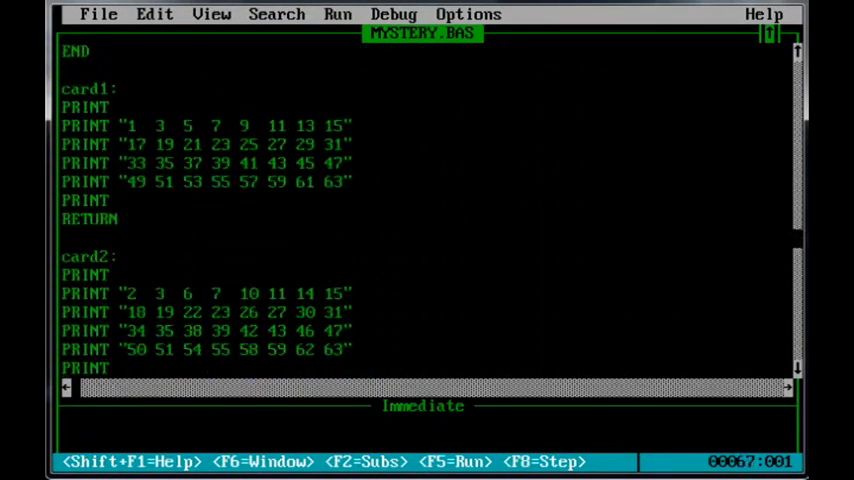
{"action": "scroll", "scroll_direction": "down", "scroll_amount": 3}
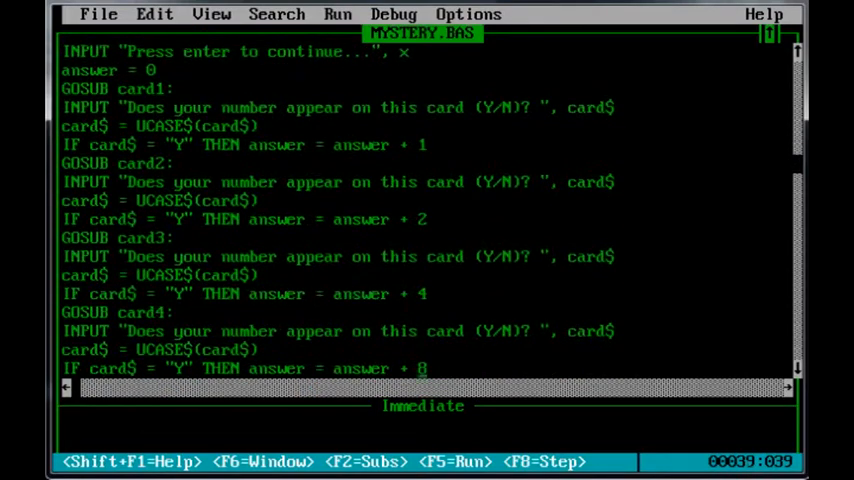
{"action": "scroll", "scroll_direction": "down", "scroll_amount": 3}
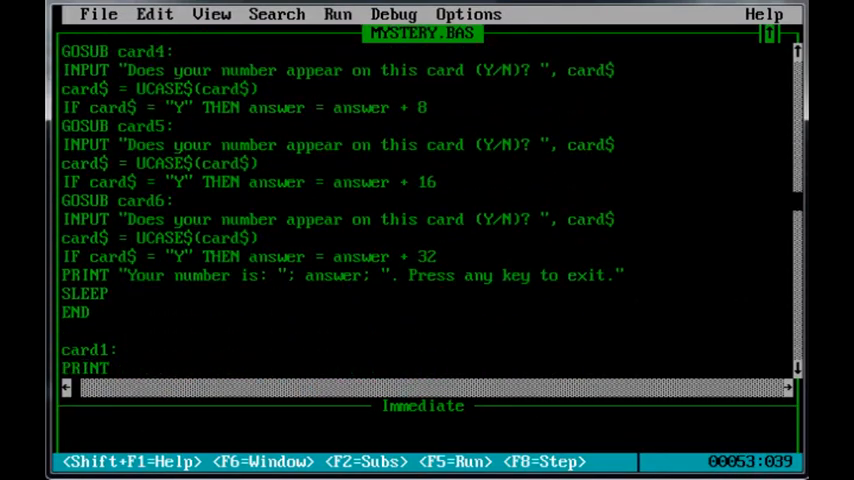
{"action": "scroll", "scroll_direction": "down", "scroll_amount": 3}
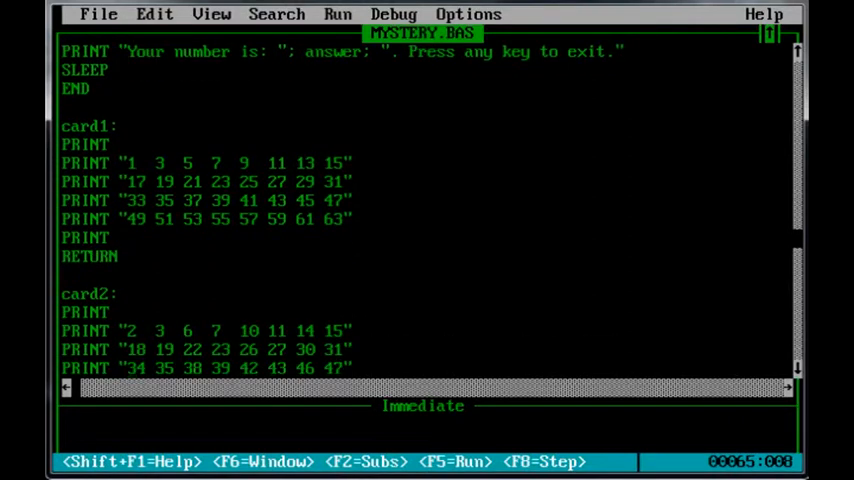
{"action": "scroll", "scroll_direction": "down", "scroll_amount": 3}
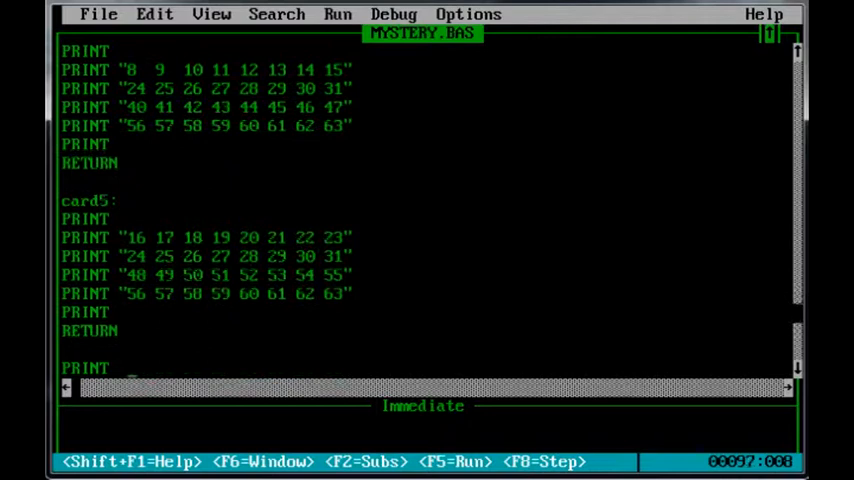
{"action": "scroll", "scroll_direction": "down", "scroll_amount": 3}
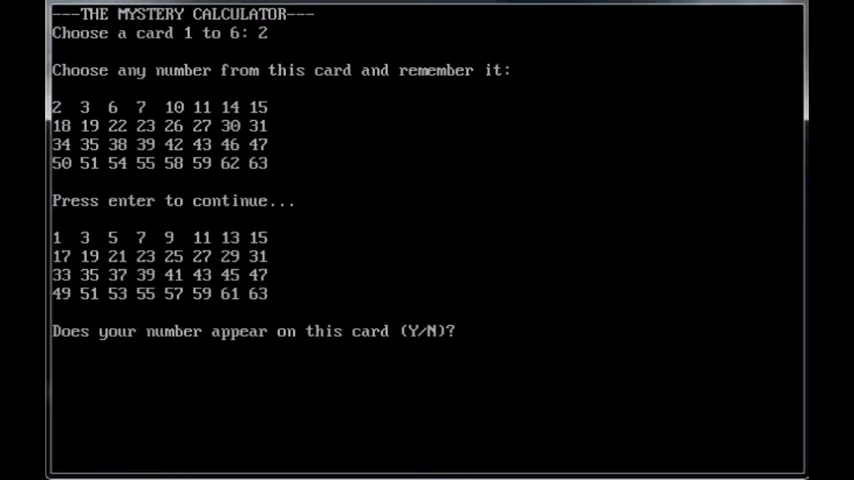
Answer the cards n, n, y, n, n so it reveals 10, then return to the code
{"action": "type", "text": "n"}
{"action": "type", "text": "y"}
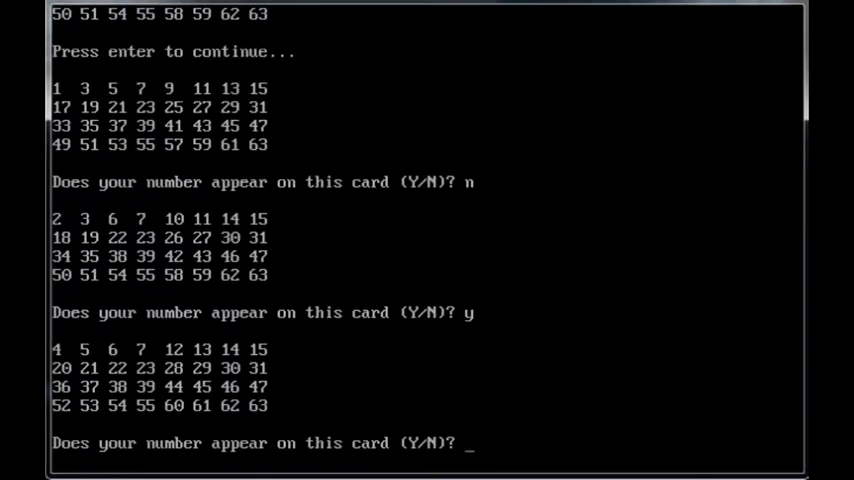
{"action": "type", "text": "n"}
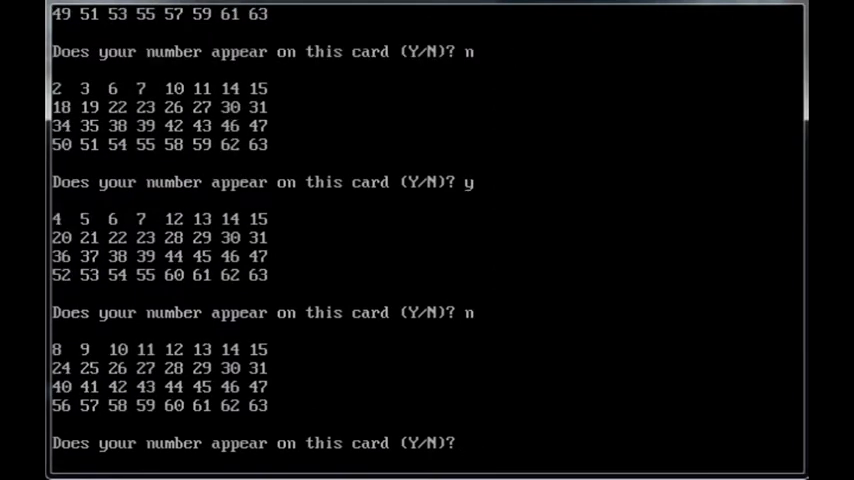
{"action": "type", "text": "y"}
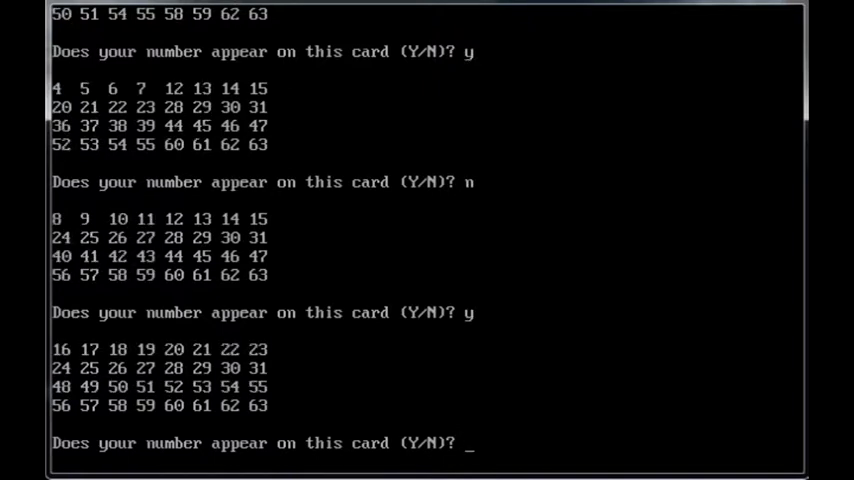
{"action": "type", "text": "n"}
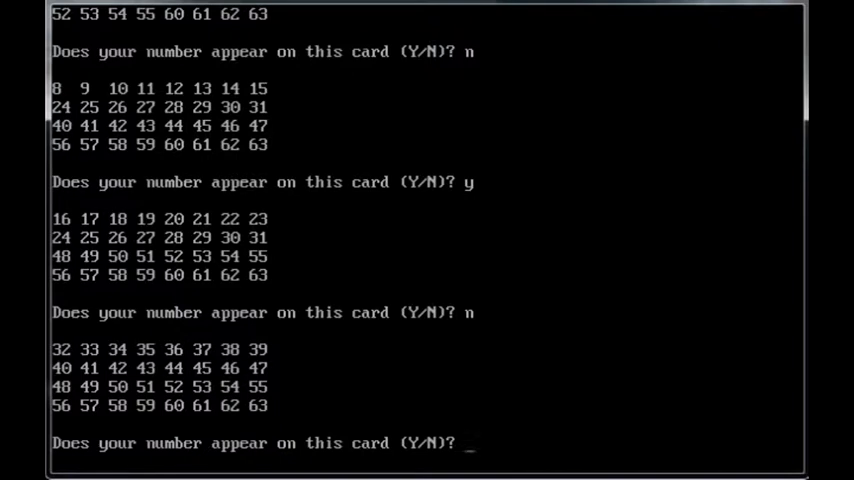
{"action": "type", "text": "n"}
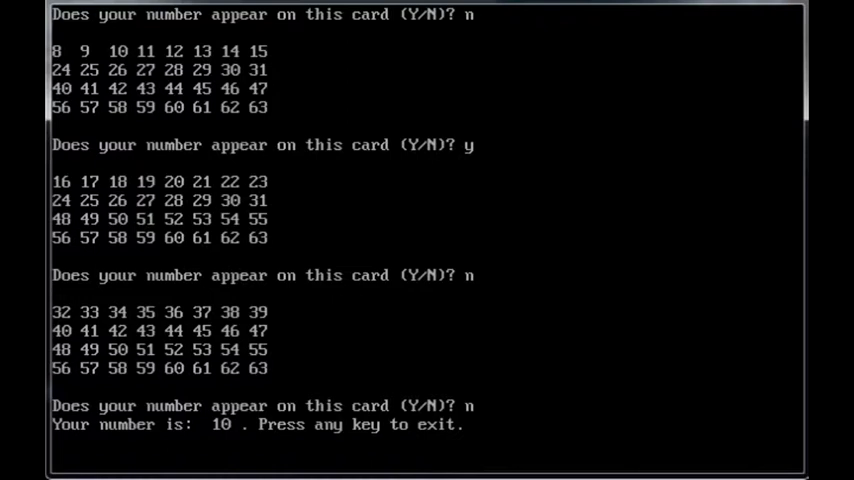
{"action": "key", "text": "enter"}
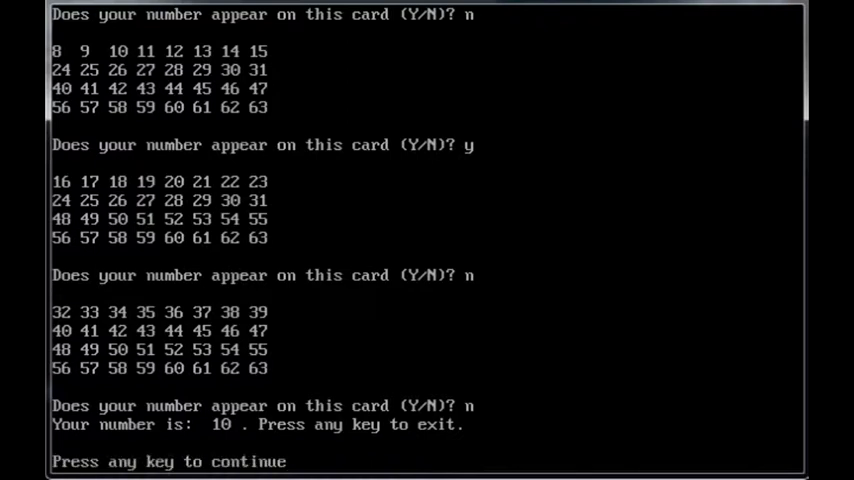
{"action": "key", "text": "enter"}
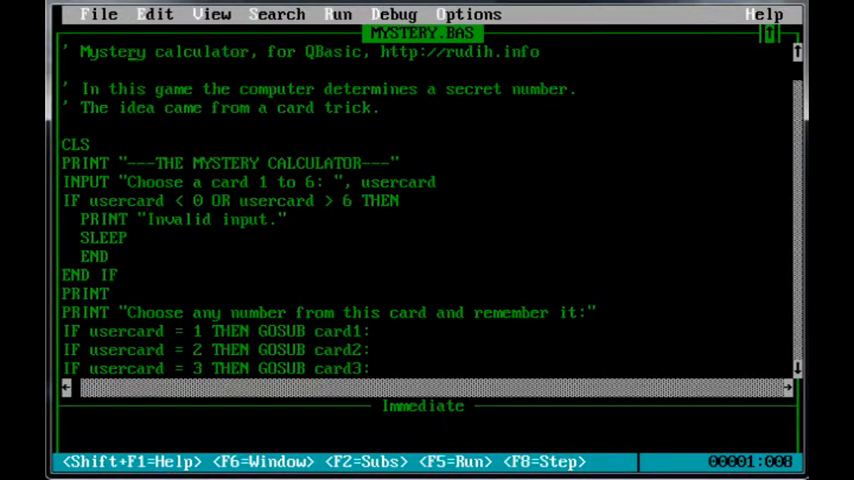
Exit QBasic, change into the TURBO3 folder and start Turbo Pascal
{"action": "key", "text": "f5"}
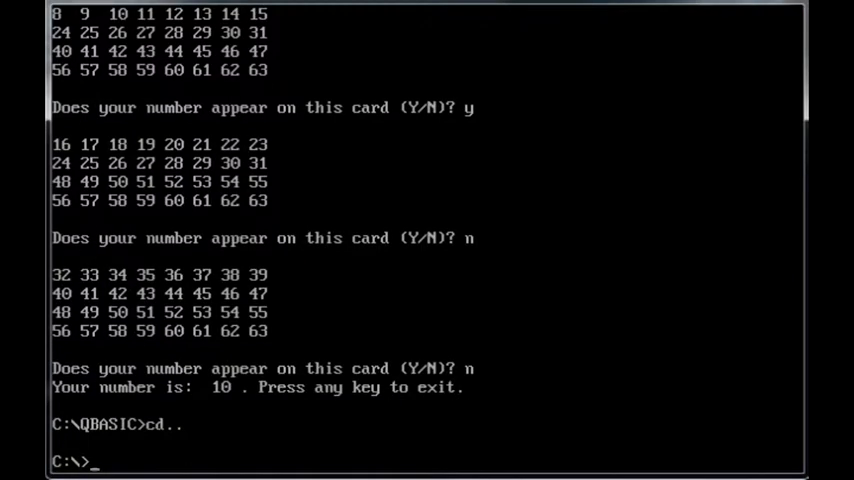
{"action": "type", "text": "cd turbo3"}
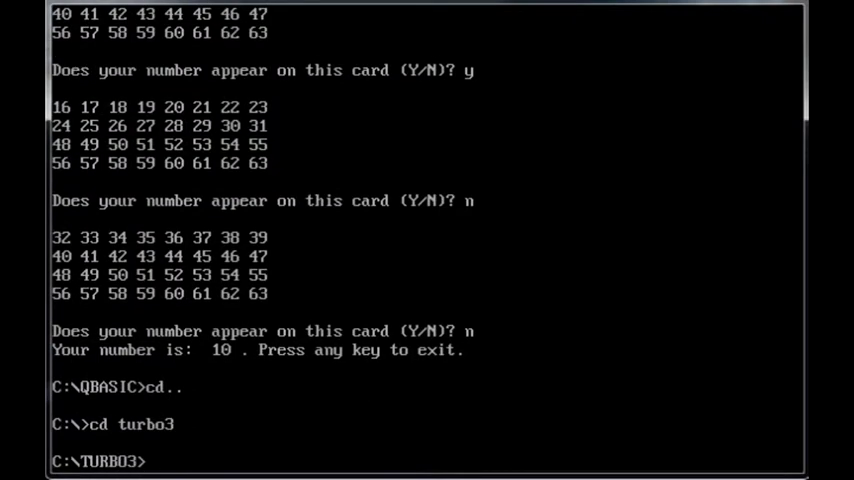
{"action": "type", "text": "turbo"}
{"action": "type", "text": "m"}
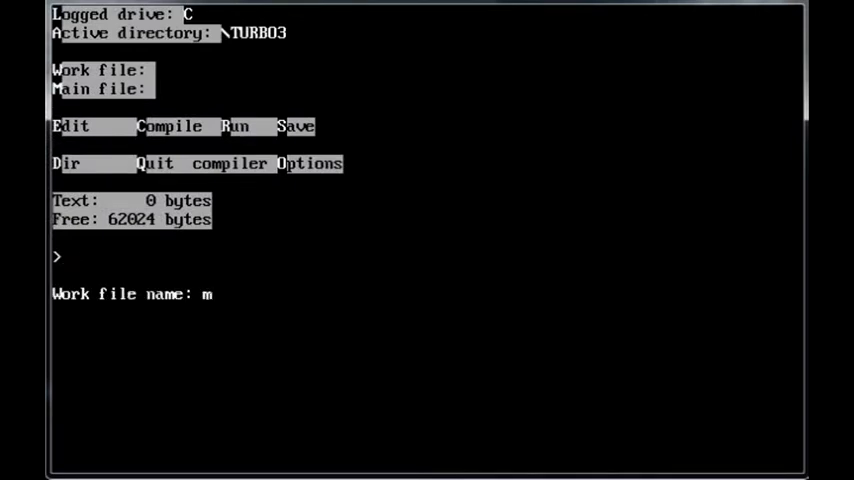
{"action": "type", "text": "ystery"}
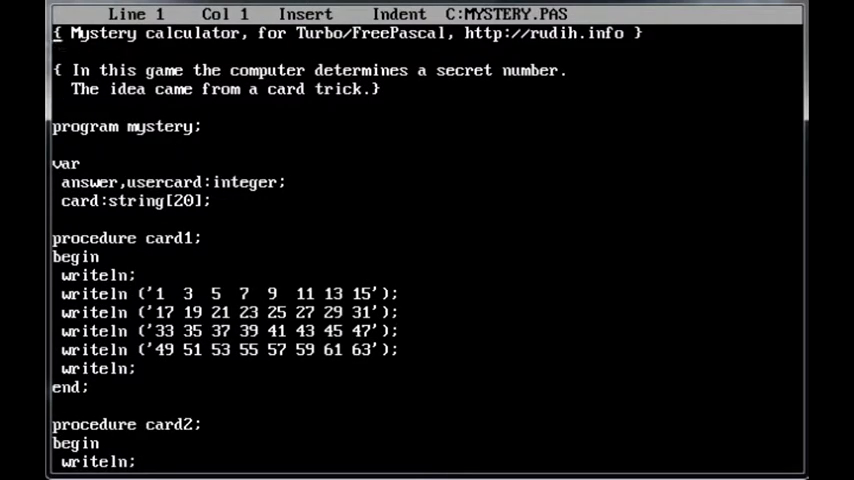
{"action": "key", "text": "Down"}
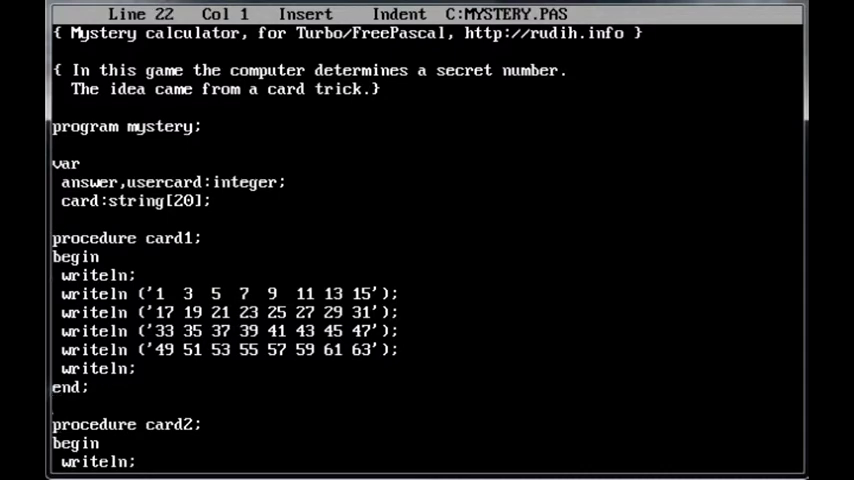
{"action": "scroll", "scroll_direction": "down", "scroll_amount": 3}
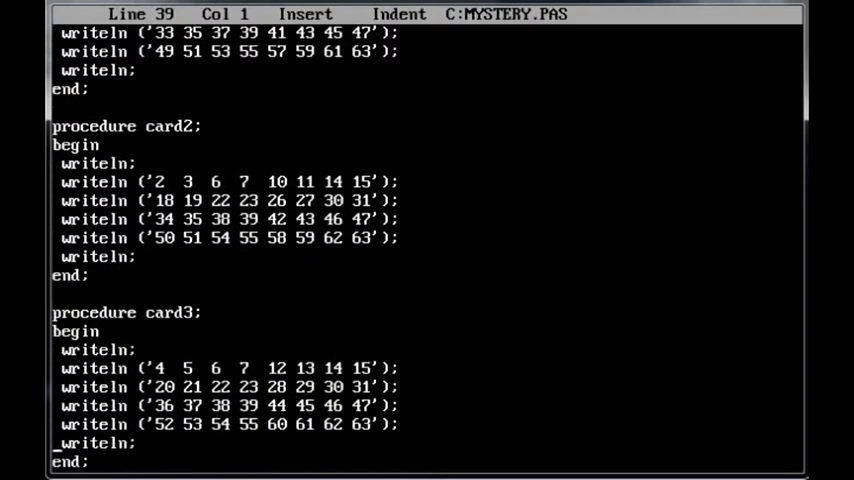
{"action": "scroll", "scroll_direction": "down", "scroll_amount": 3}
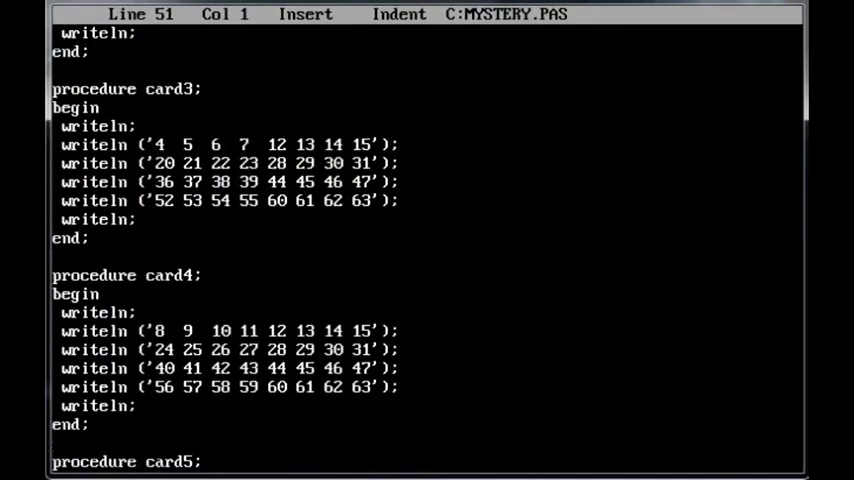
{"action": "scroll", "scroll_direction": "down", "scroll_amount": 3}
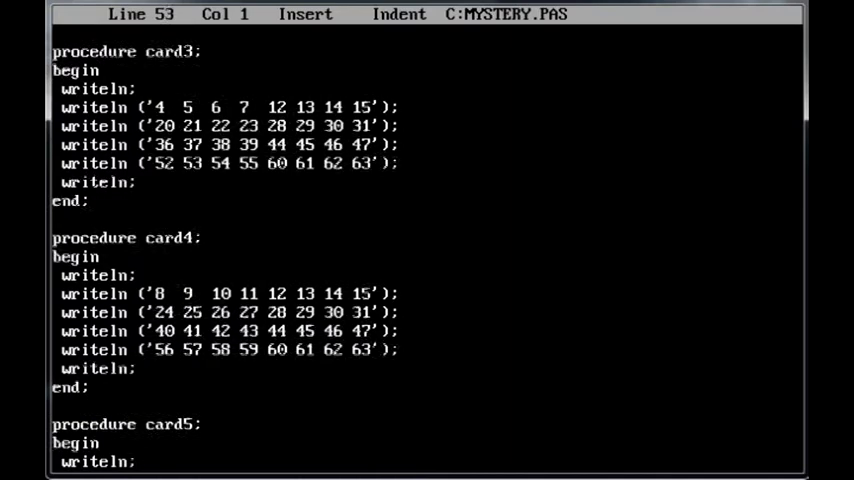
{"action": "scroll", "scroll_direction": "down", "scroll_amount": 3}
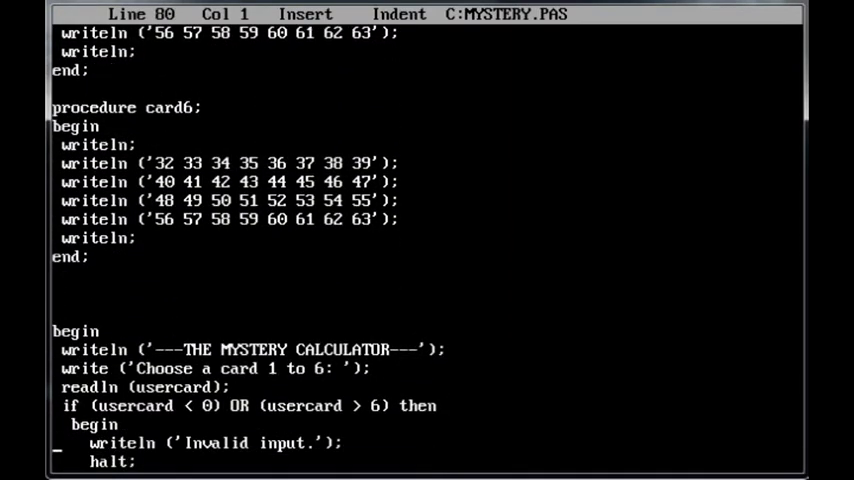
{"action": "scroll", "scroll_direction": "down", "scroll_amount": 3}
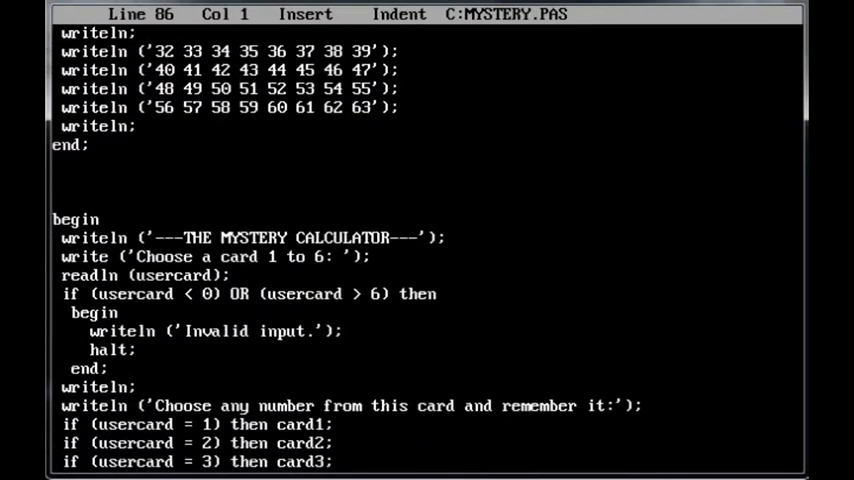
{"action": "scroll", "scroll_direction": "down", "scroll_amount": 3}
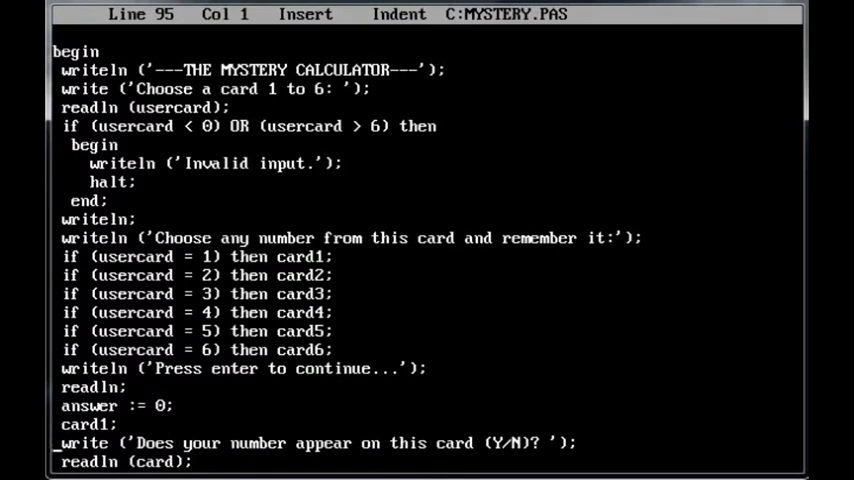
{"action": "scroll", "scroll_direction": "down", "scroll_amount": 3}
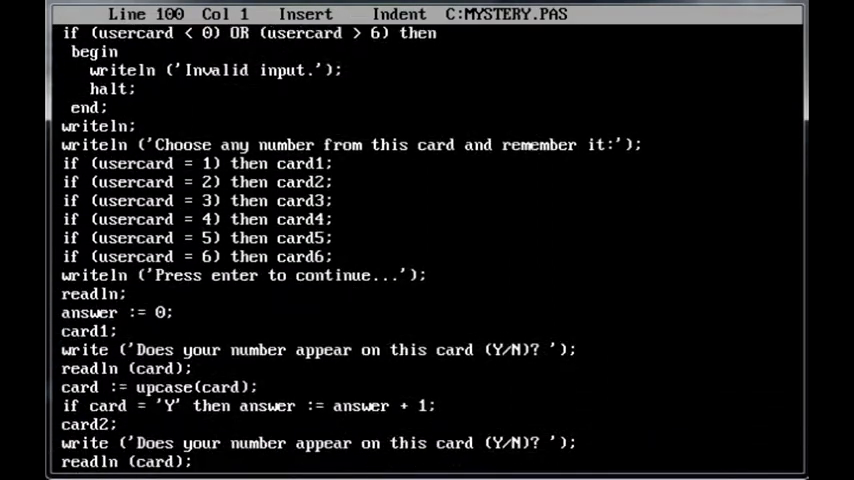
{"action": "scroll", "scroll_direction": "down", "scroll_amount": 3}
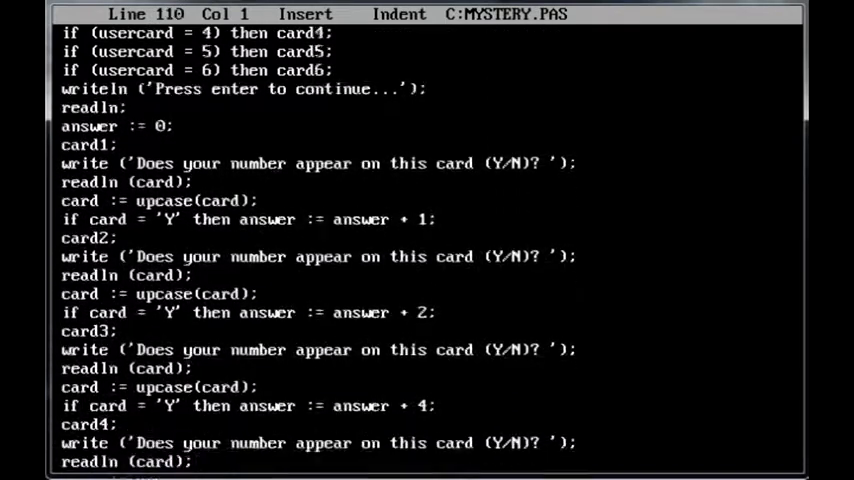
{"action": "scroll", "scroll_direction": "down", "scroll_amount": 3}
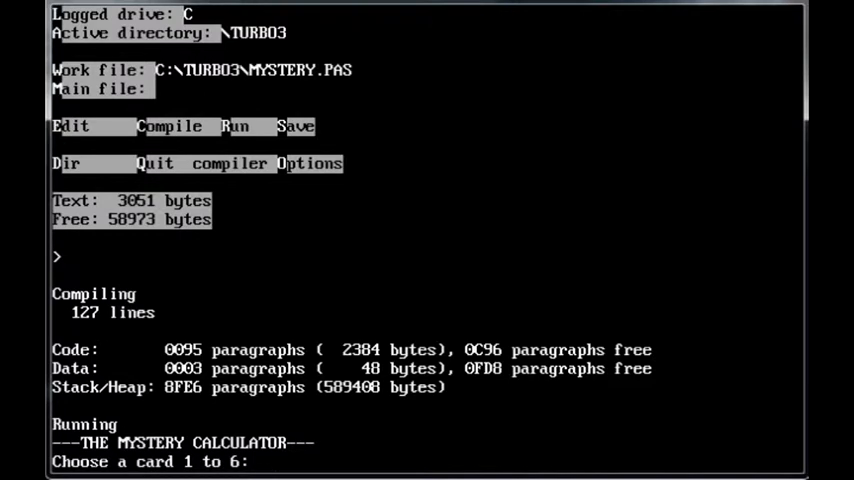
Pick card 4 and answer the first cards n, y, y toward the reveal of 14
{"action": "type", "text": "4"}
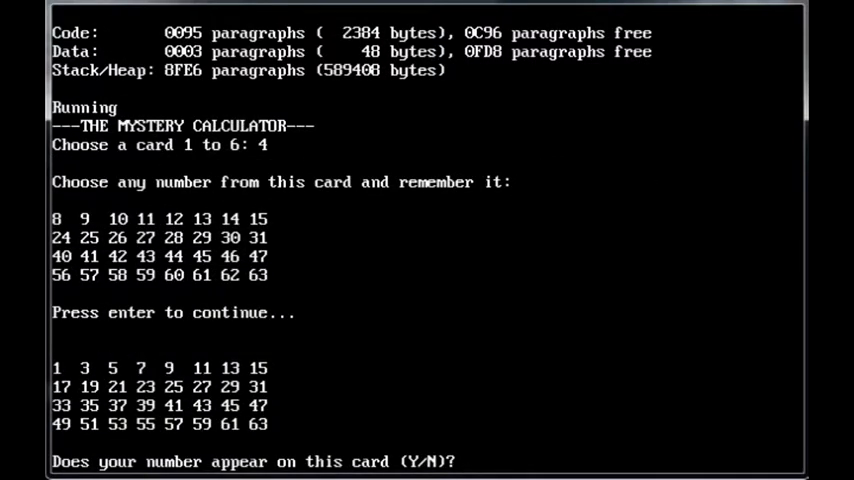
{"action": "type", "text": "n"}
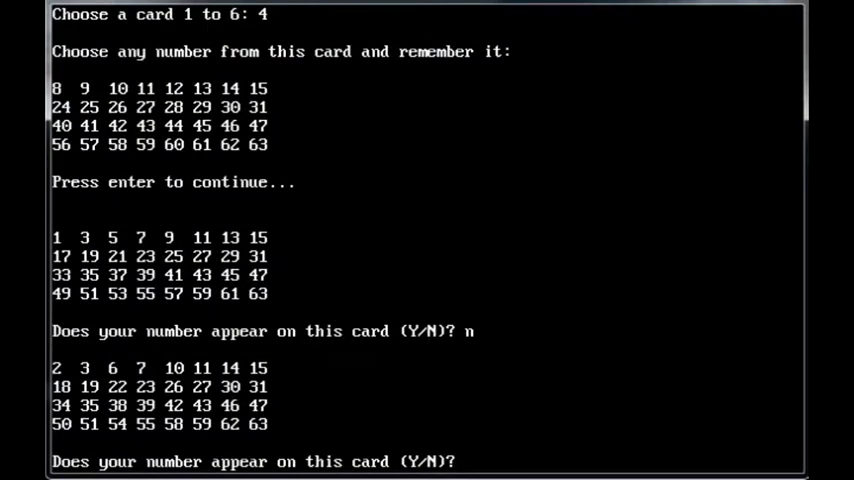
{"action": "type", "text": "y"}
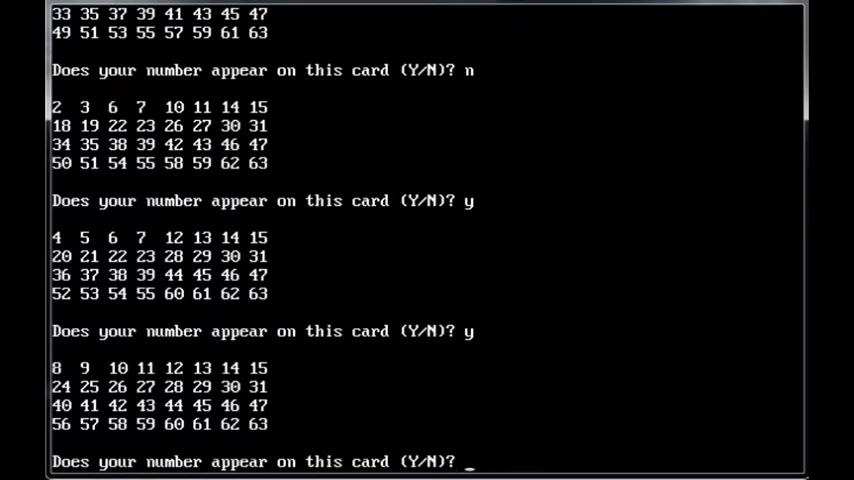
{"action": "type", "text": "y"}
{"action": "type", "text": "n"}
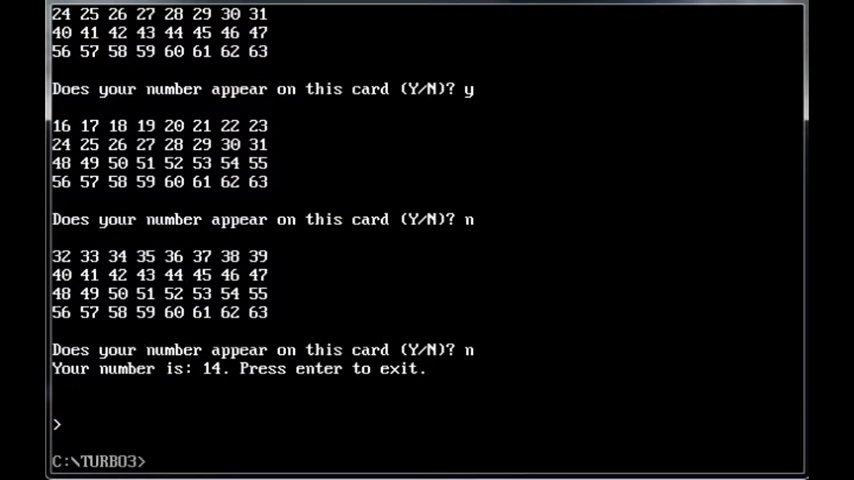
{"action": "mouse_move", "coordinate": [746, 22]}
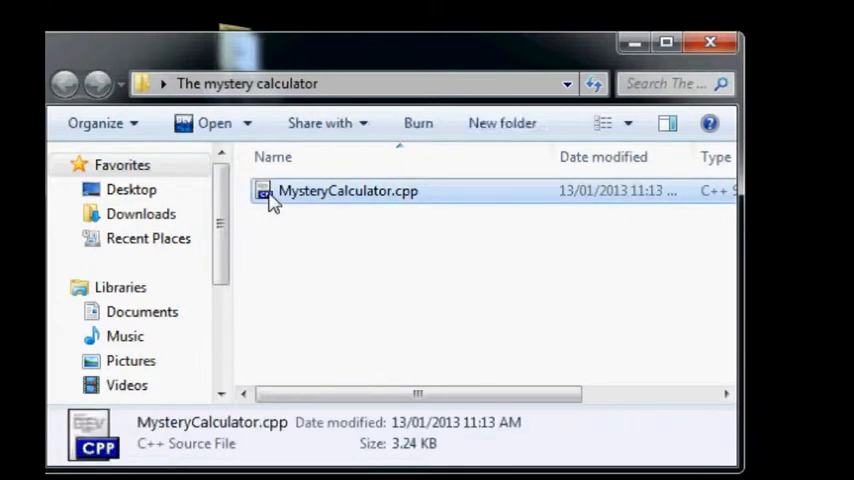
Open MysteryCalculator.cpp from the mystery calculator folder in Dev-C++
{"action": "double_click", "coordinate": [348, 192]}
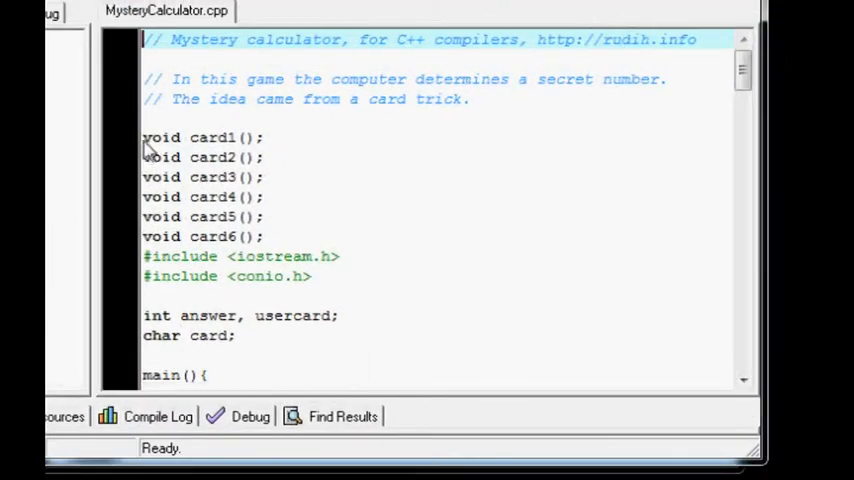
{"action": "left_click_drag", "start_coordinate": [144, 136], "coordinate": [250, 236]}
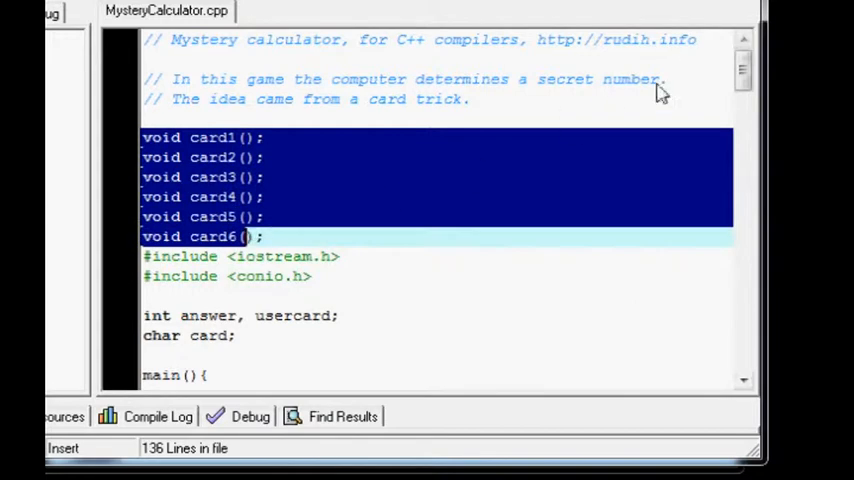
{"action": "scroll", "scroll_direction": "down", "scroll_amount": 3}
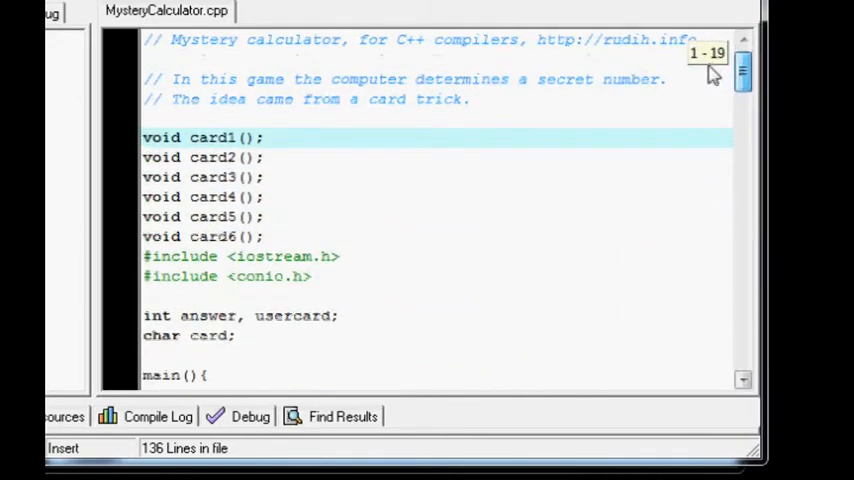
{"action": "scroll", "scroll_direction": "down", "scroll_amount": 3}
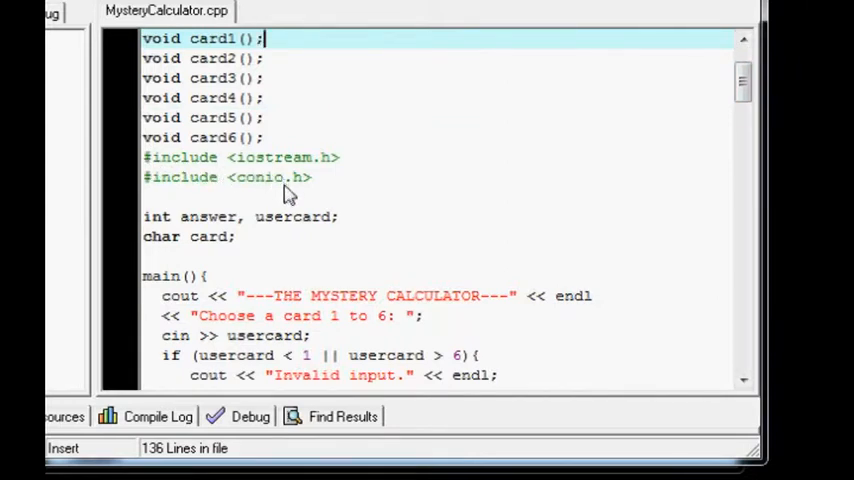
{"action": "mouse_move", "coordinate": [682, 188]}
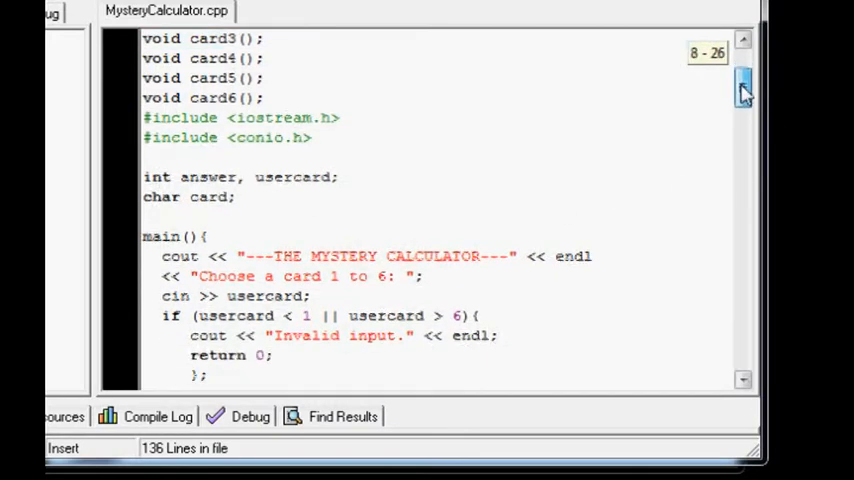
{"action": "scroll", "scroll_direction": "down", "scroll_amount": 3}
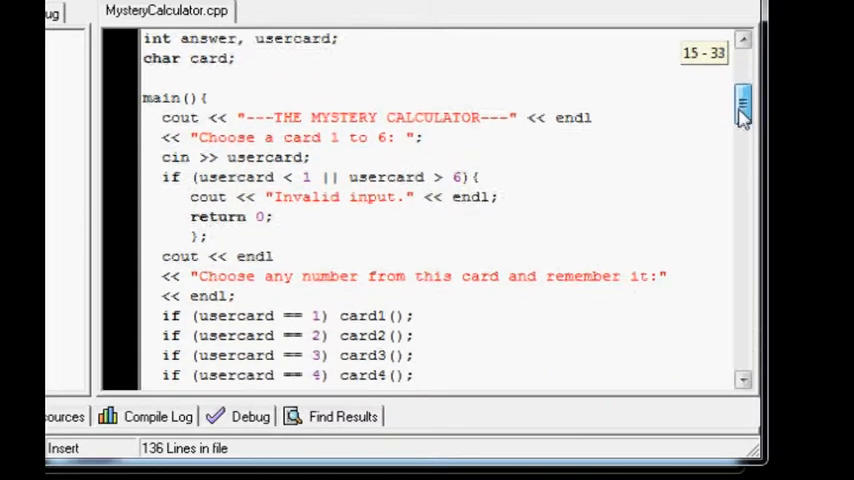
{"action": "scroll", "scroll_direction": "down", "scroll_amount": 3}
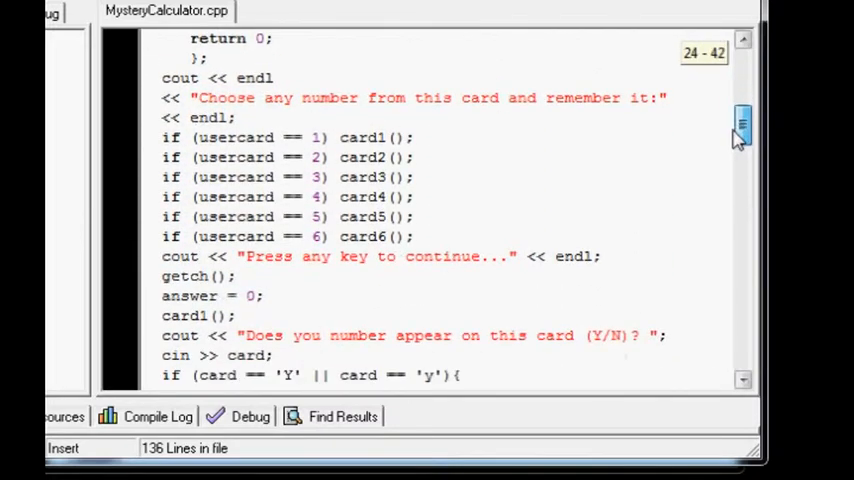
{"action": "scroll", "scroll_direction": "down", "scroll_amount": 3}
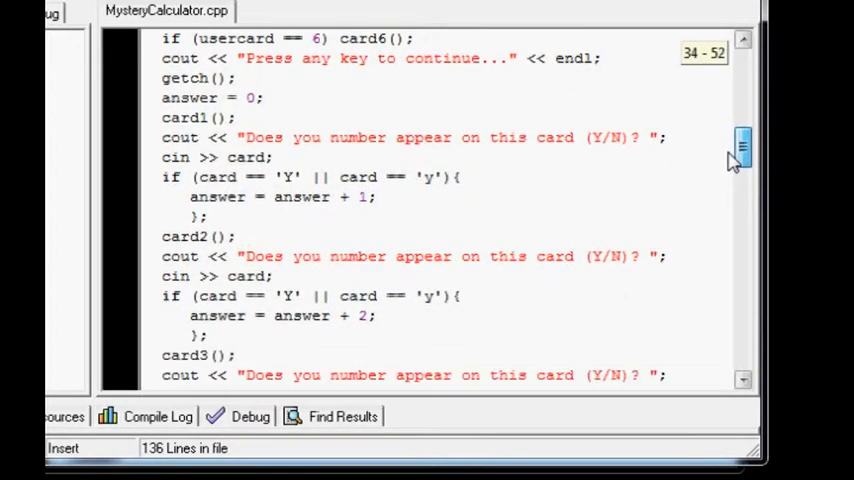
{"action": "scroll", "scroll_direction": "down", "scroll_amount": 3}
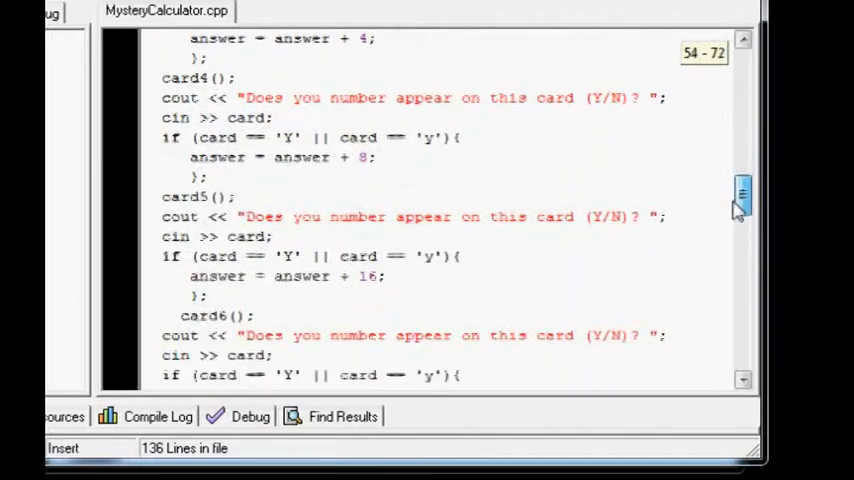
{"action": "scroll", "scroll_direction": "down", "scroll_amount": 3}
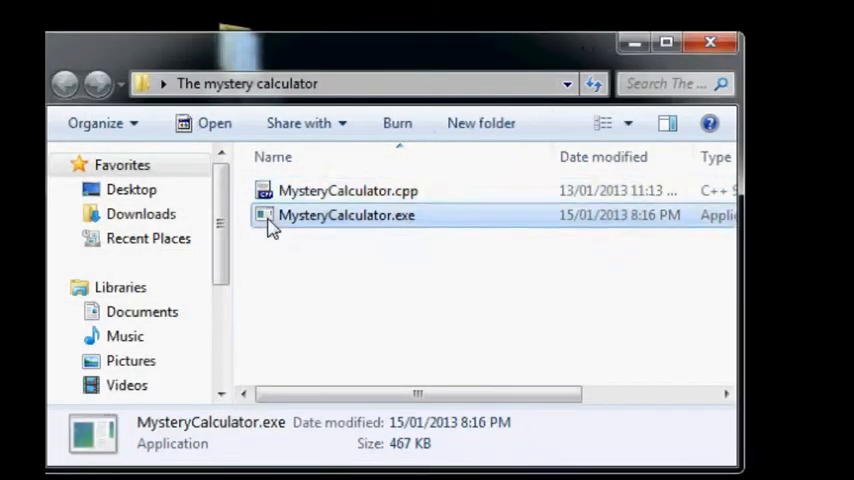
Run MysteryCalculator.exe from the mystery calculator folder
{"action": "double_click", "coordinate": [346, 214]}
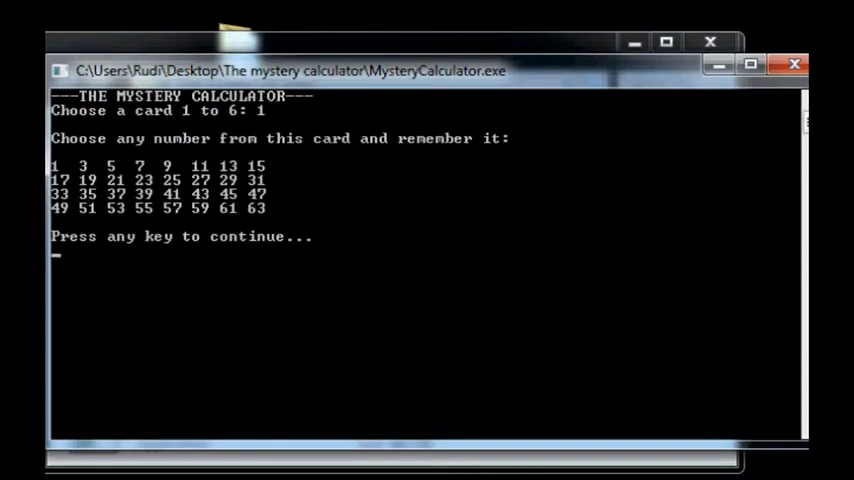
Continue from card 1 and answer y, n, y for the first three cards
{"action": "key", "text": "enter"}
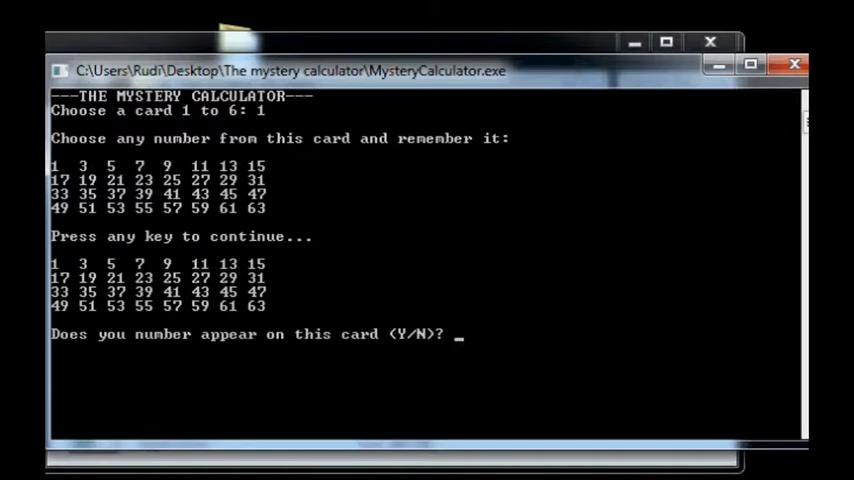
{"action": "type", "text": "y"}
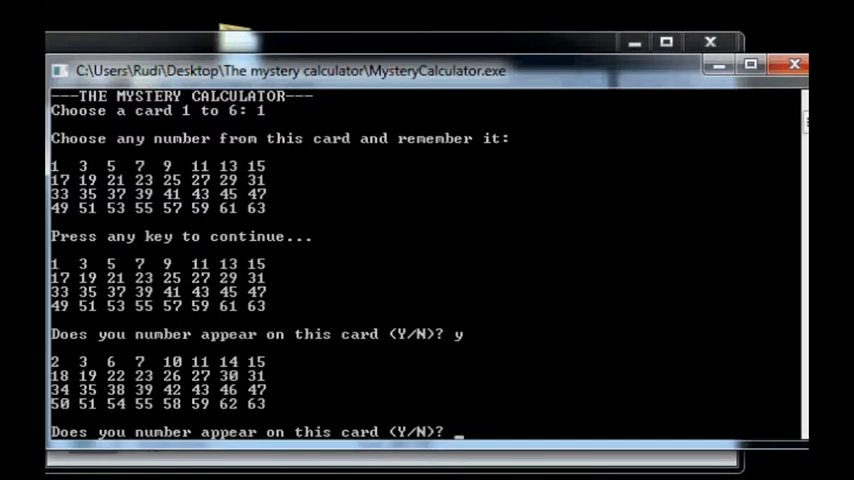
{"action": "type", "text": "n"}
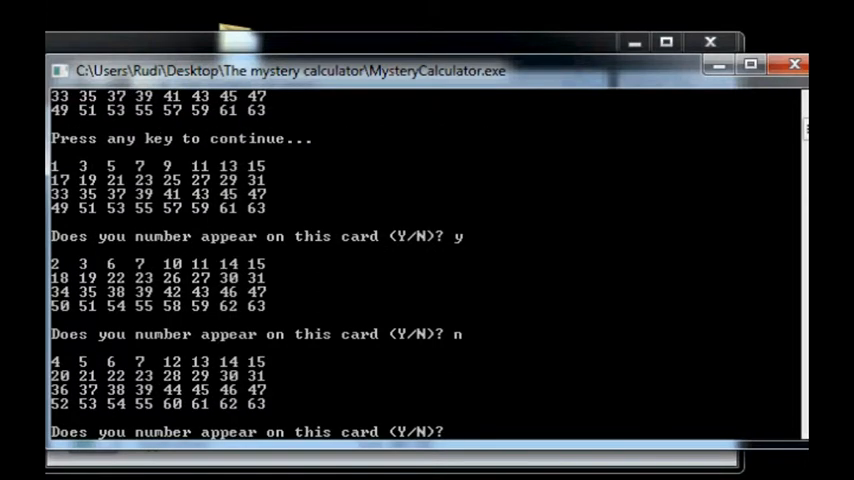
{"action": "type", "text": "y"}
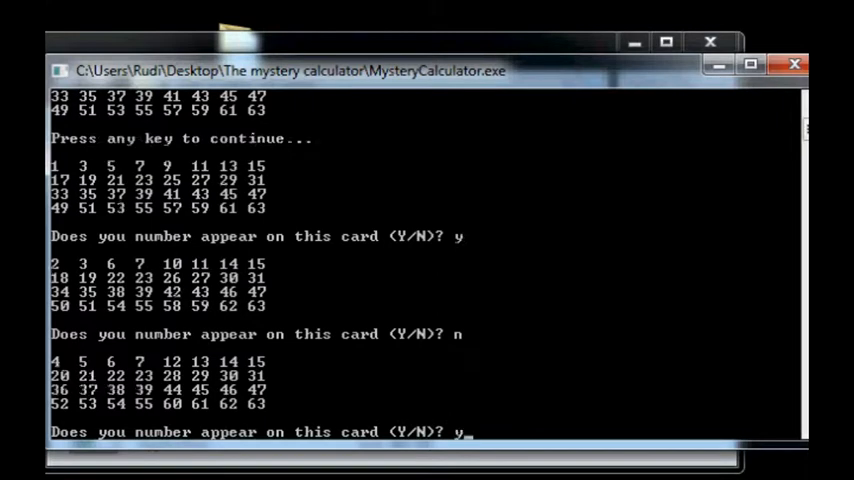